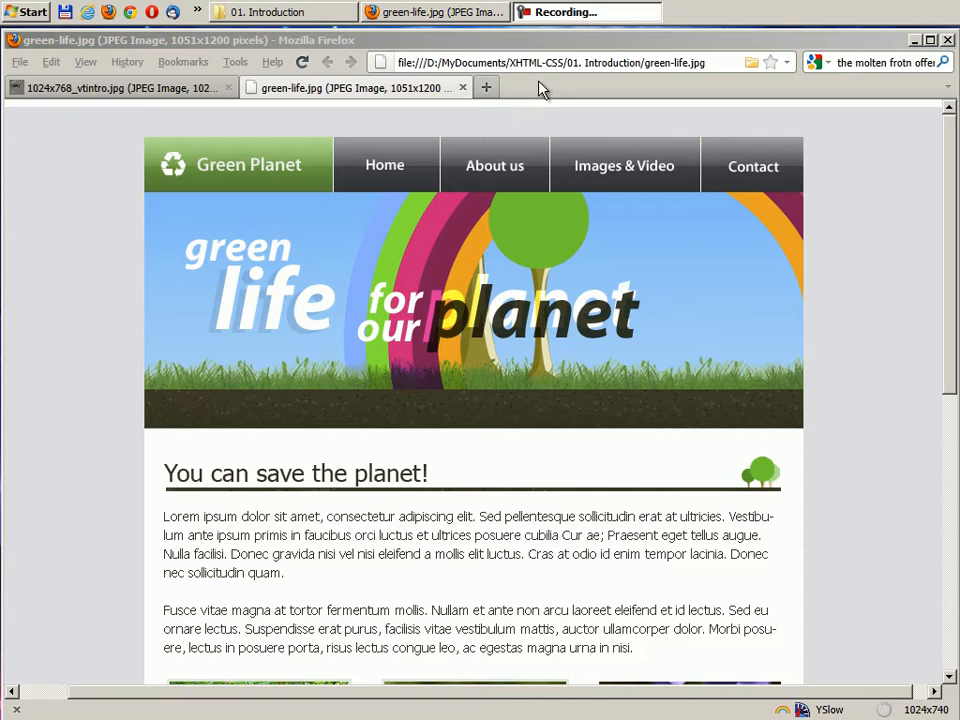
mouse_move(870, 180)
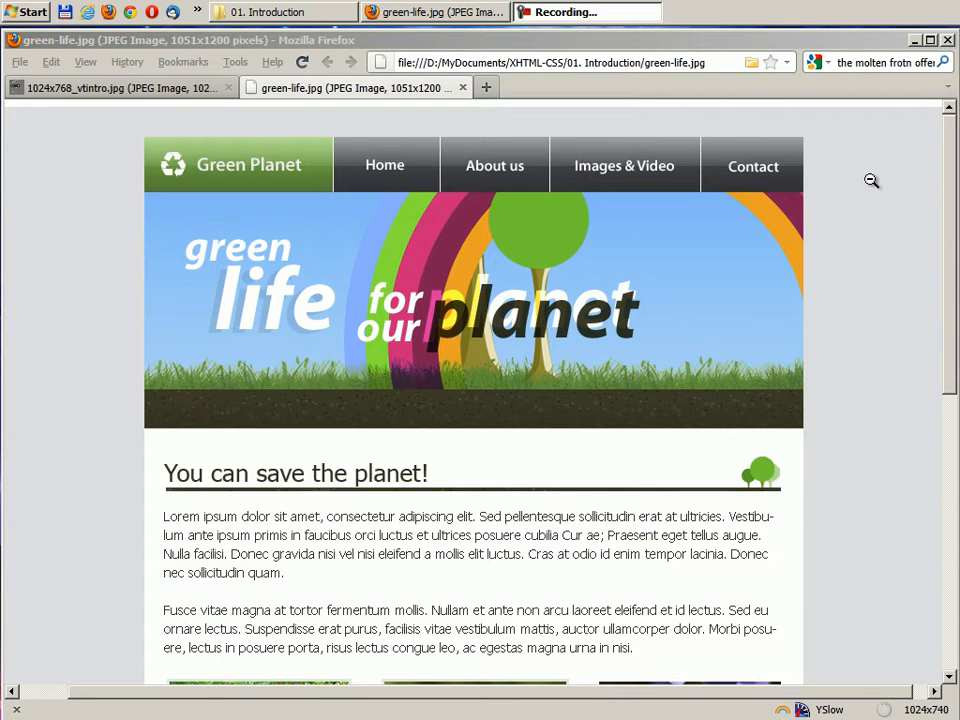
mouse_move(870, 492)
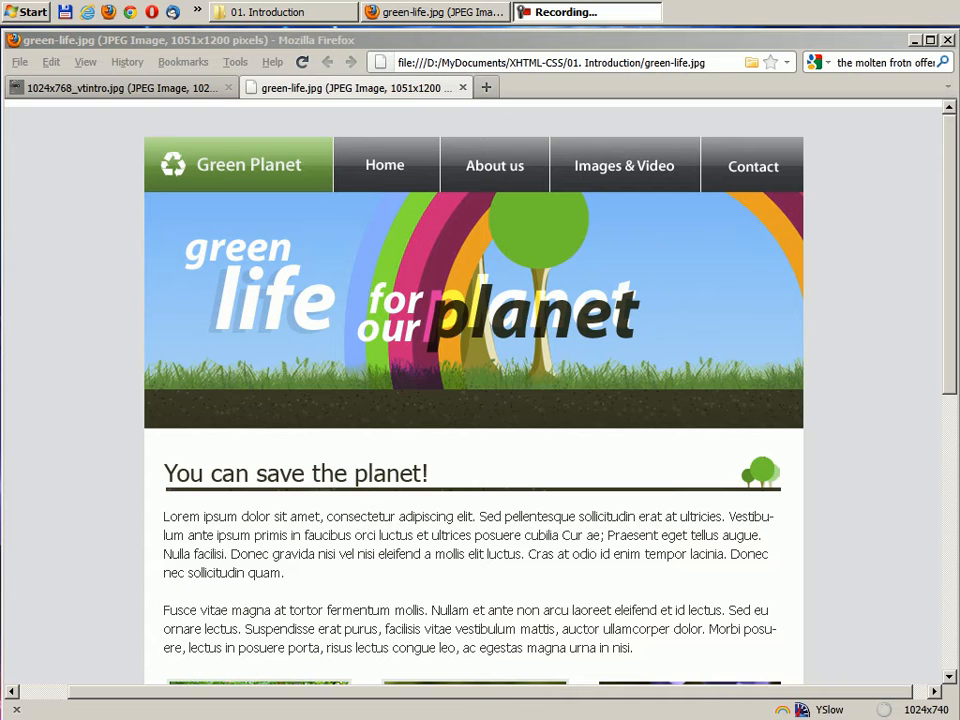
mouse_move(868, 524)
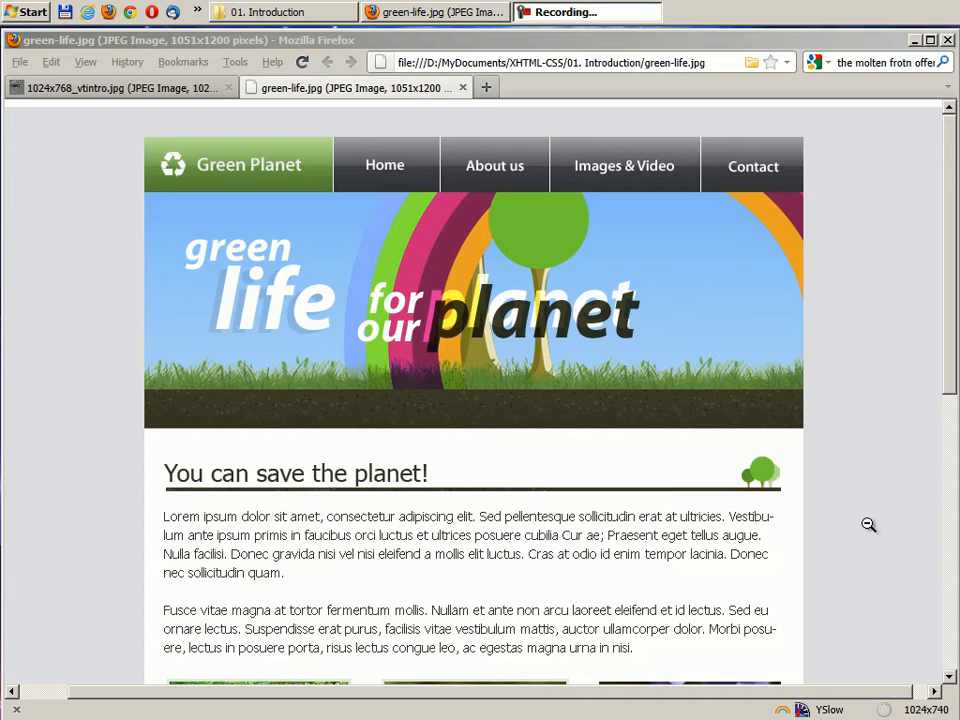
mouse_move(840, 486)
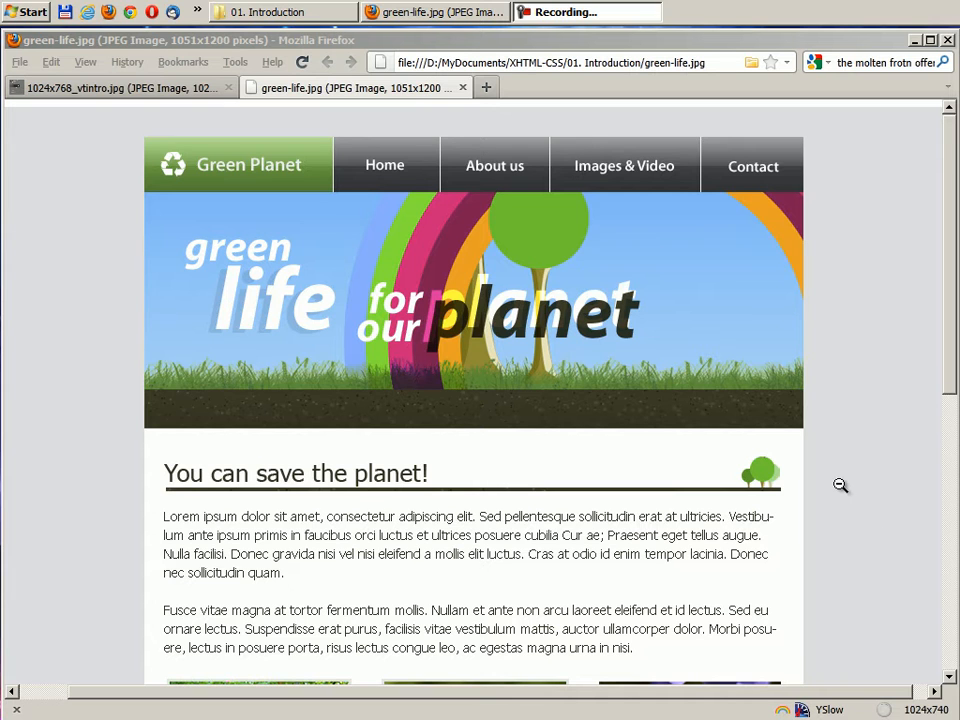
mouse_move(854, 388)
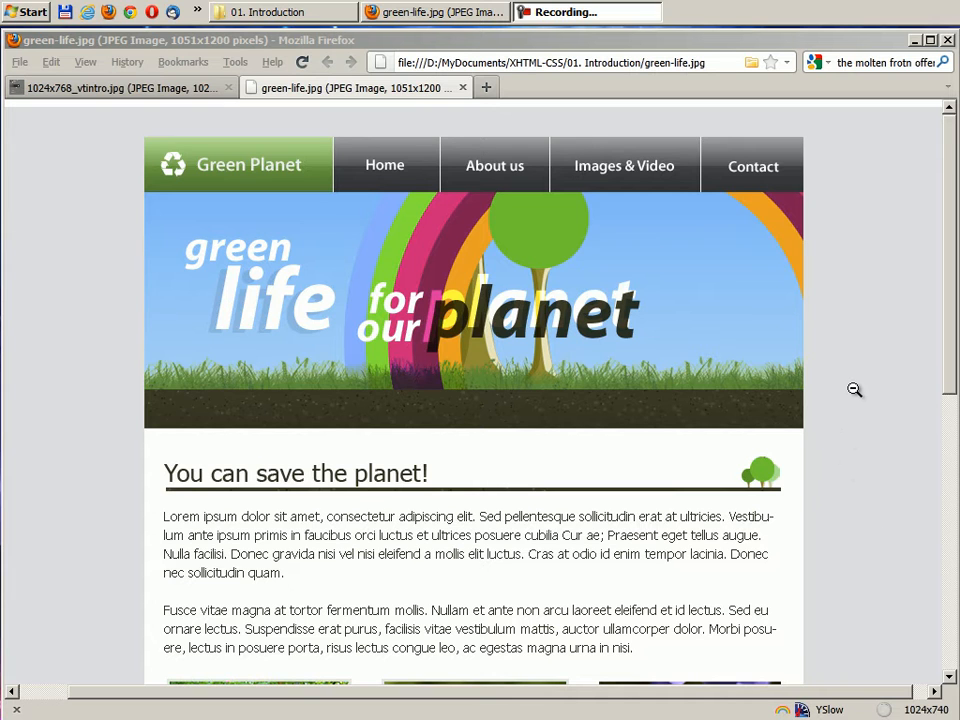
mouse_move(844, 152)
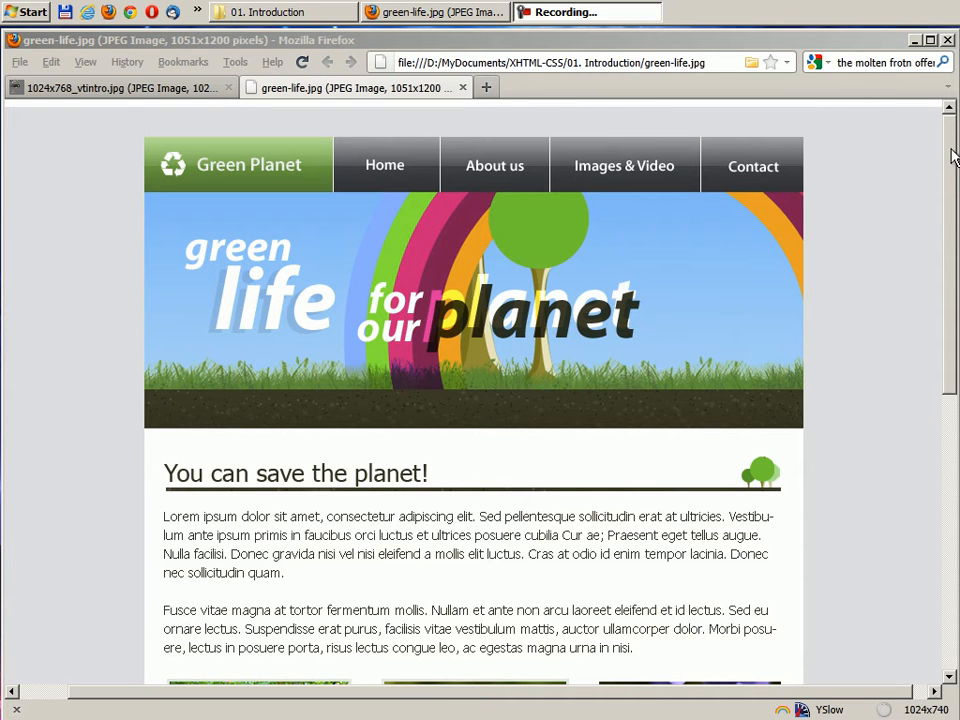
scroll(down, 3)
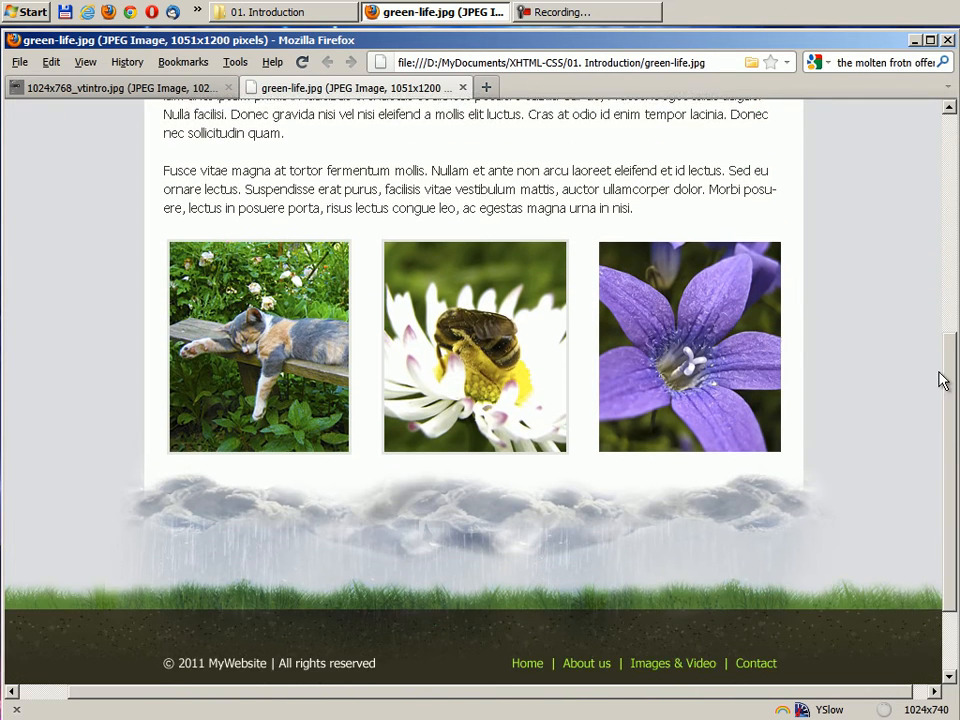
scroll(up, 3)
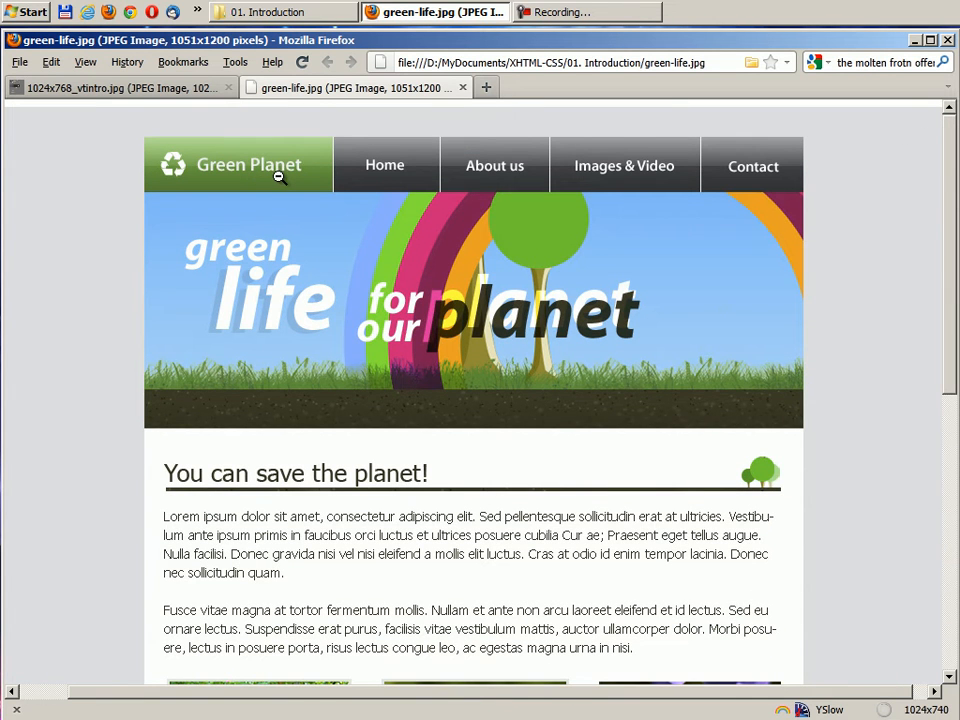
mouse_move(420, 174)
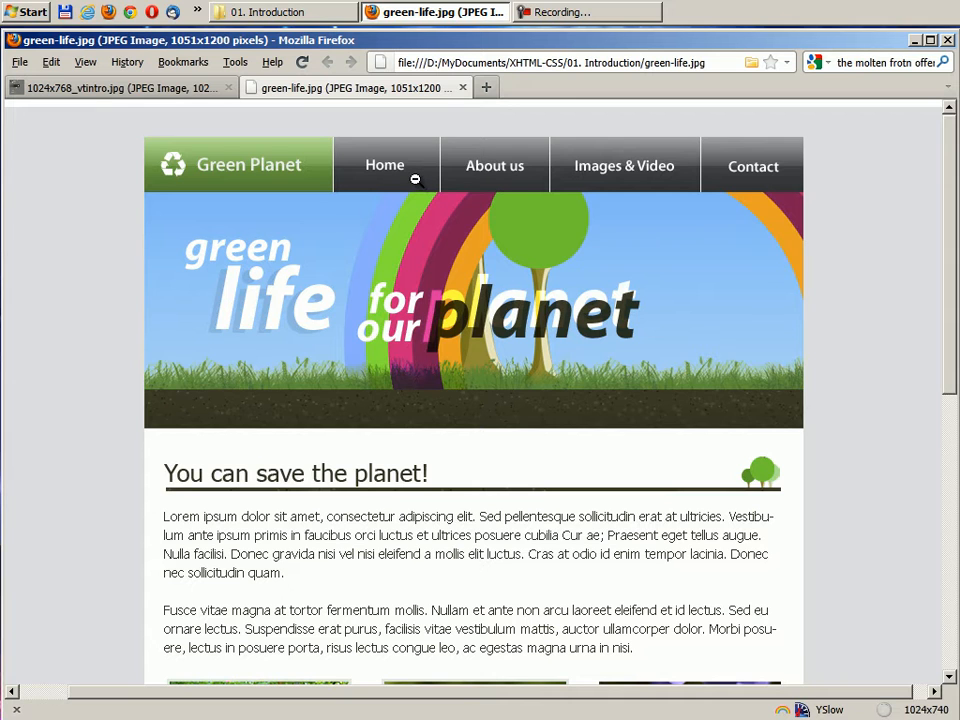
mouse_move(660, 180)
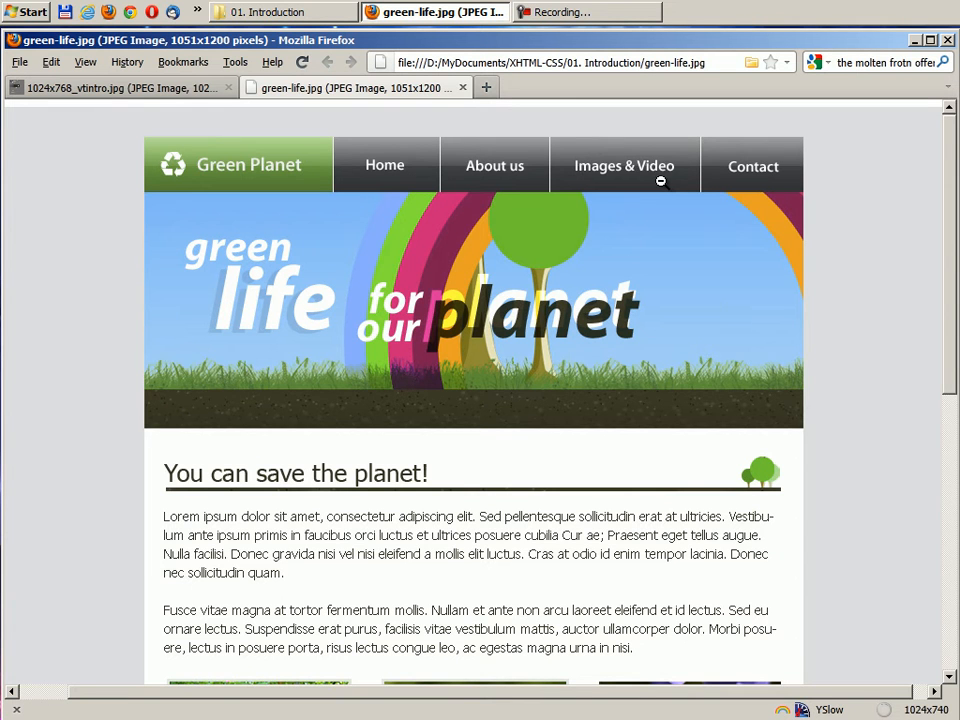
mouse_move(720, 180)
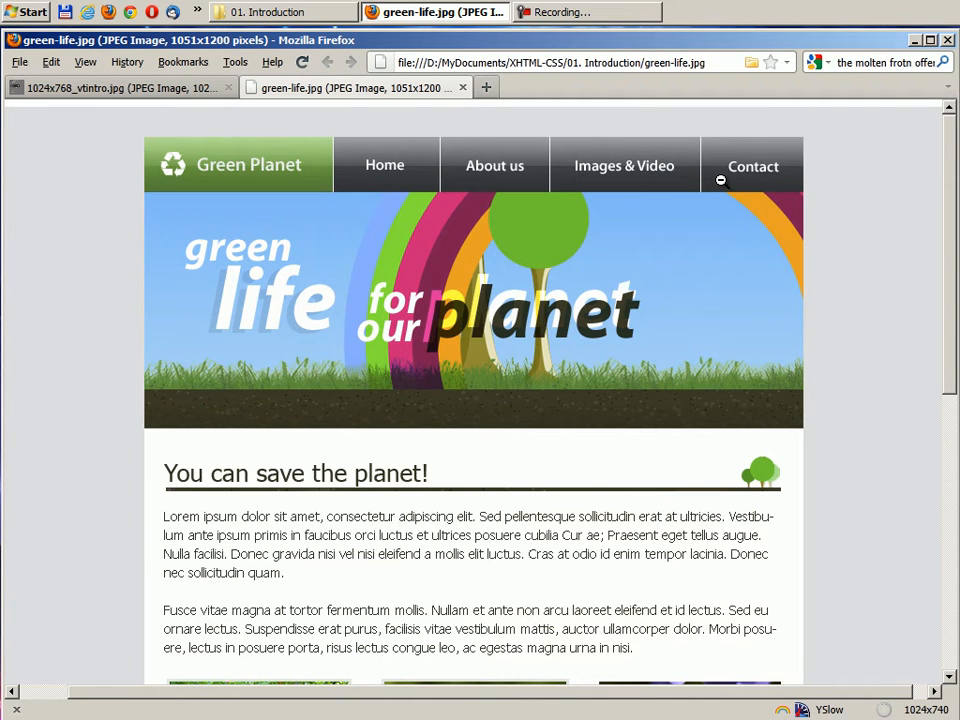
mouse_move(492, 176)
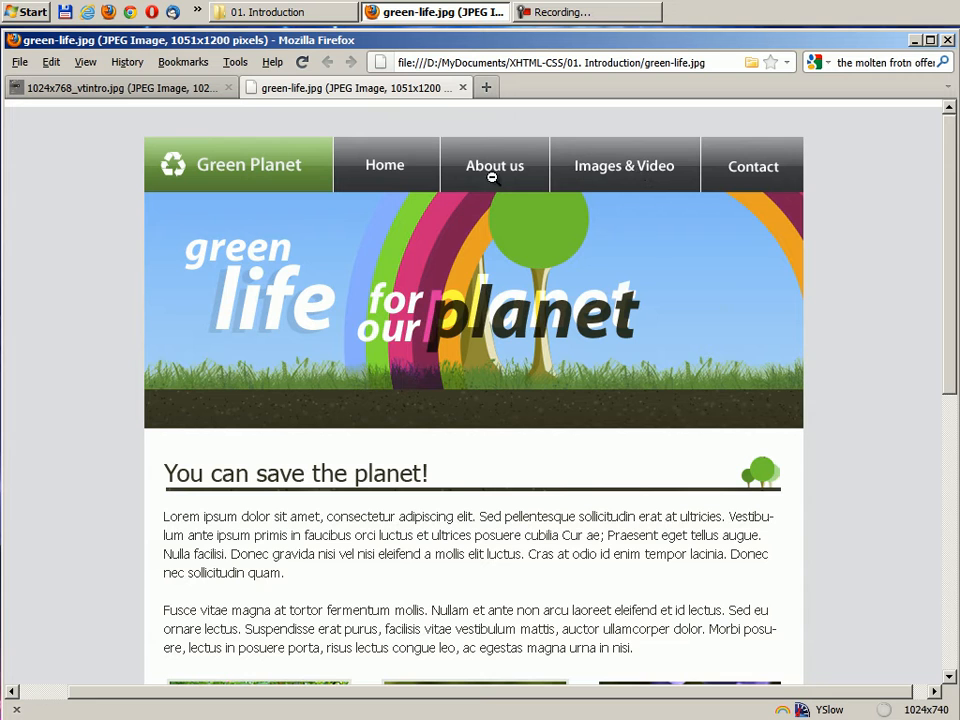
mouse_move(474, 280)
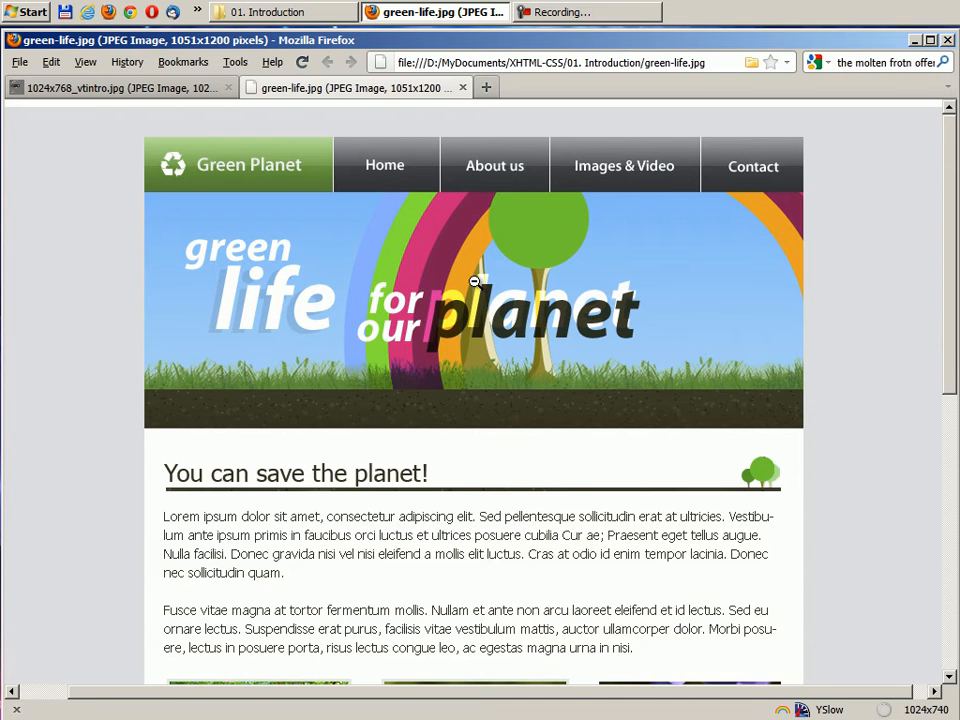
mouse_move(652, 310)
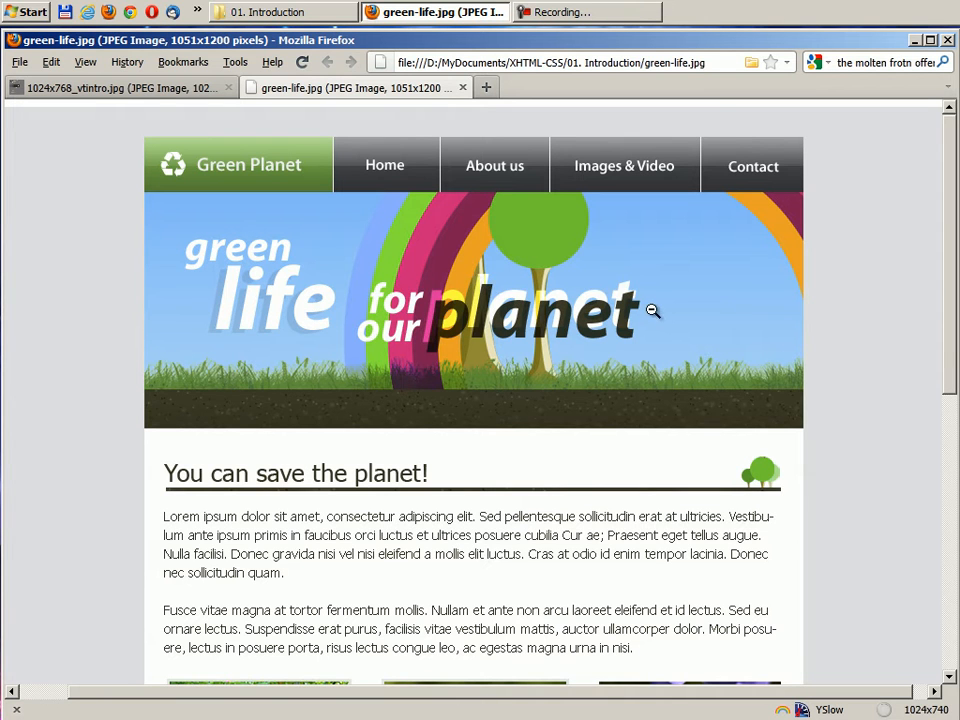
mouse_move(672, 288)
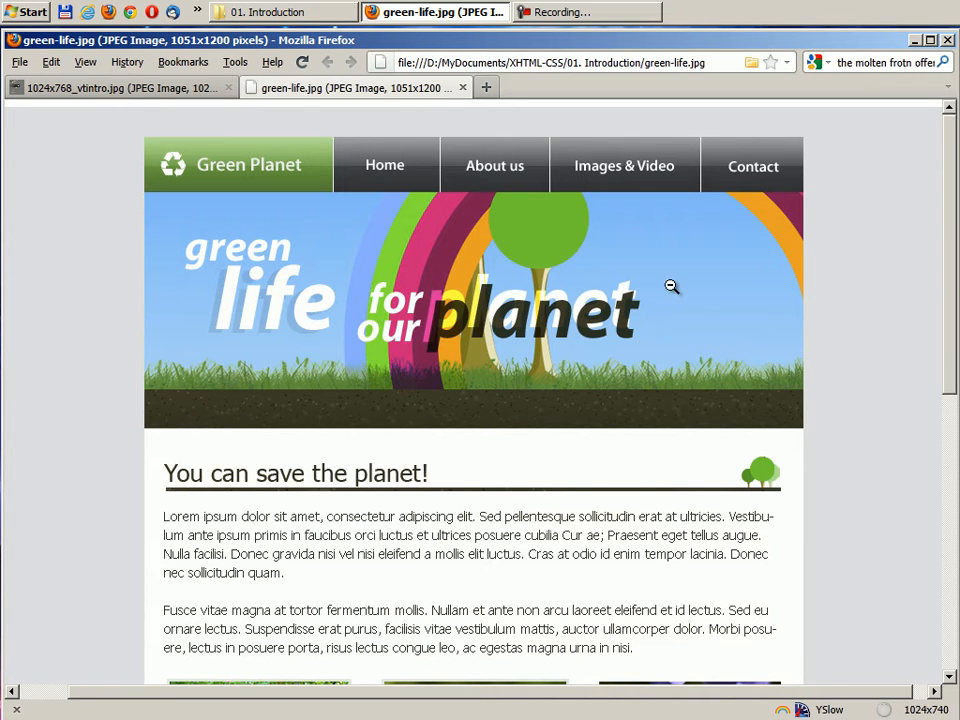
mouse_move(590, 364)
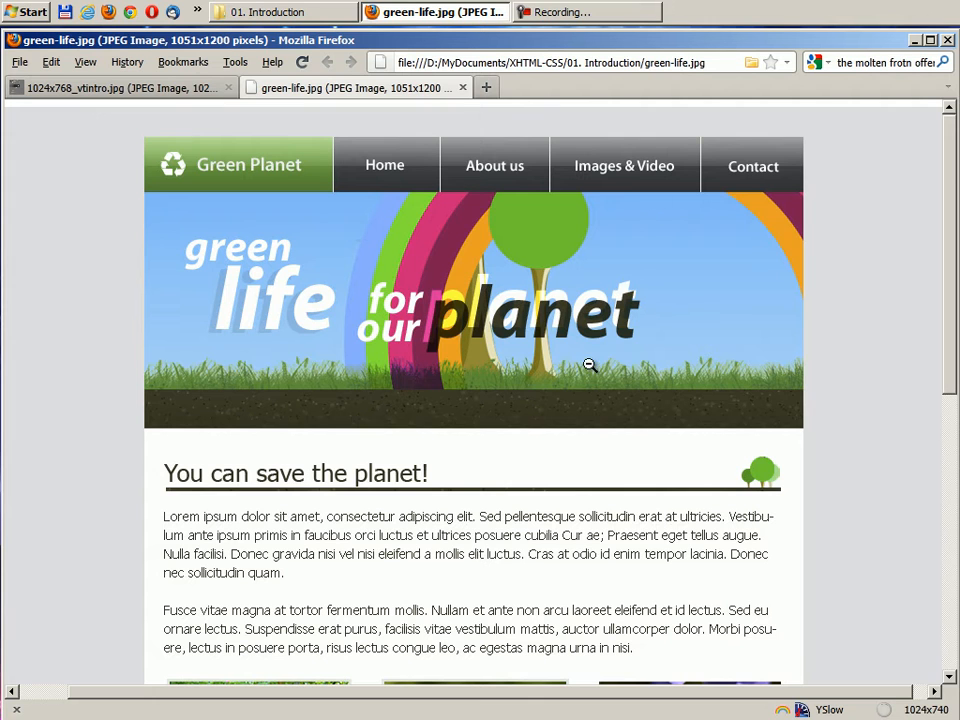
mouse_move(704, 214)
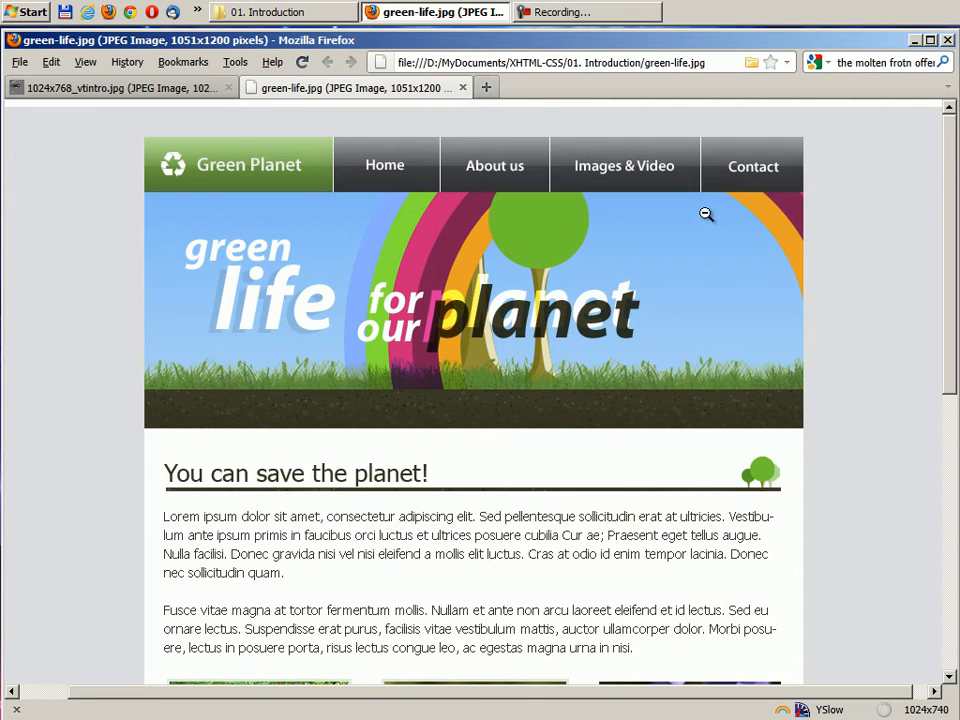
mouse_move(320, 272)
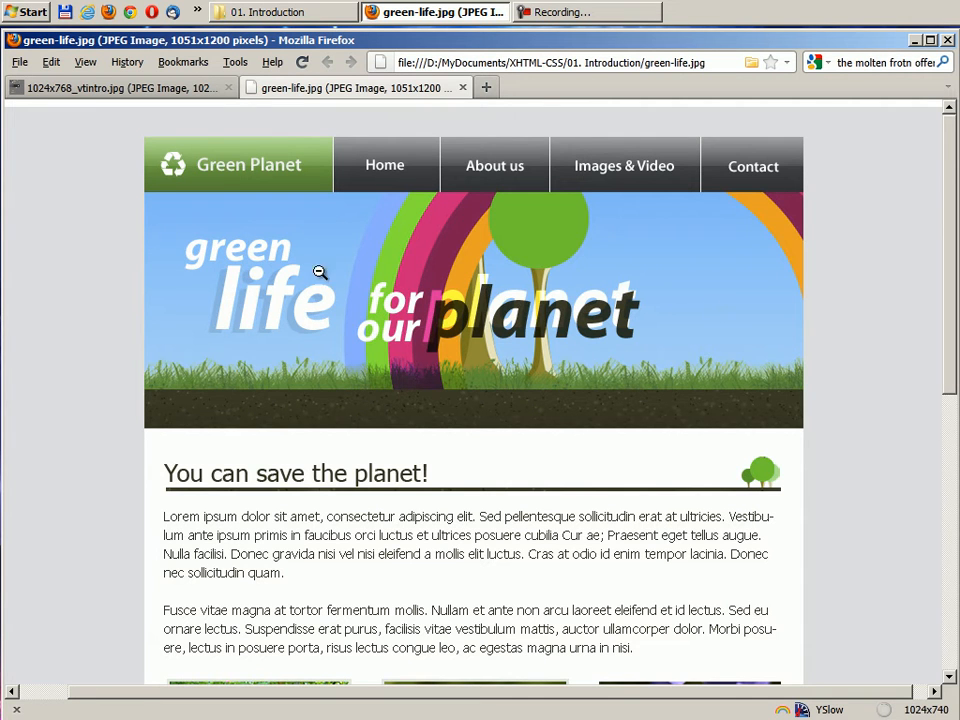
mouse_move(704, 354)
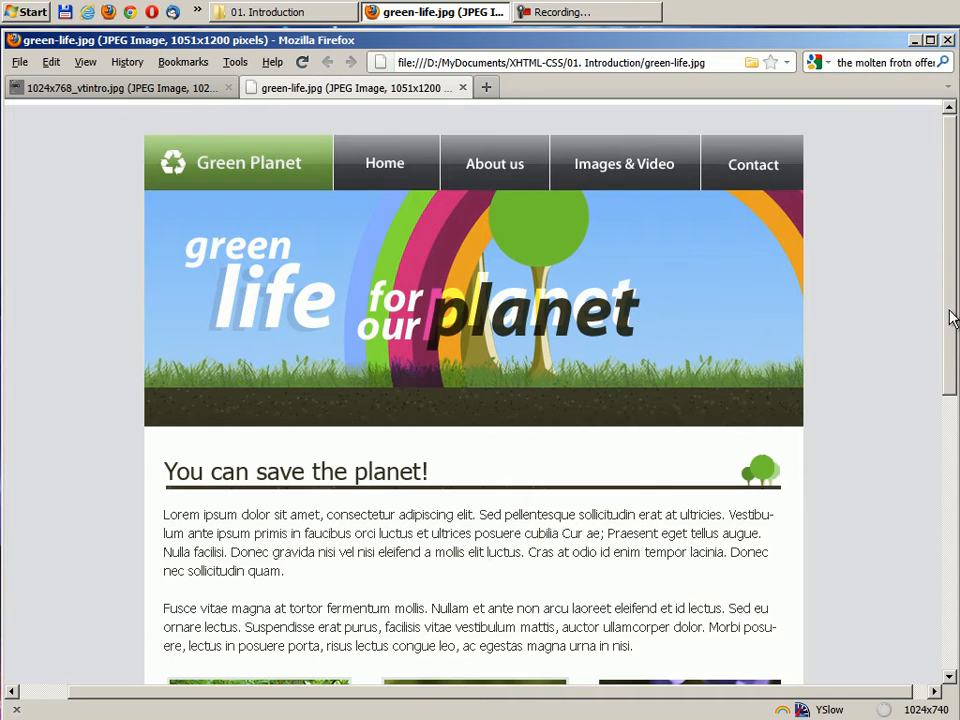
scroll(down, 3)
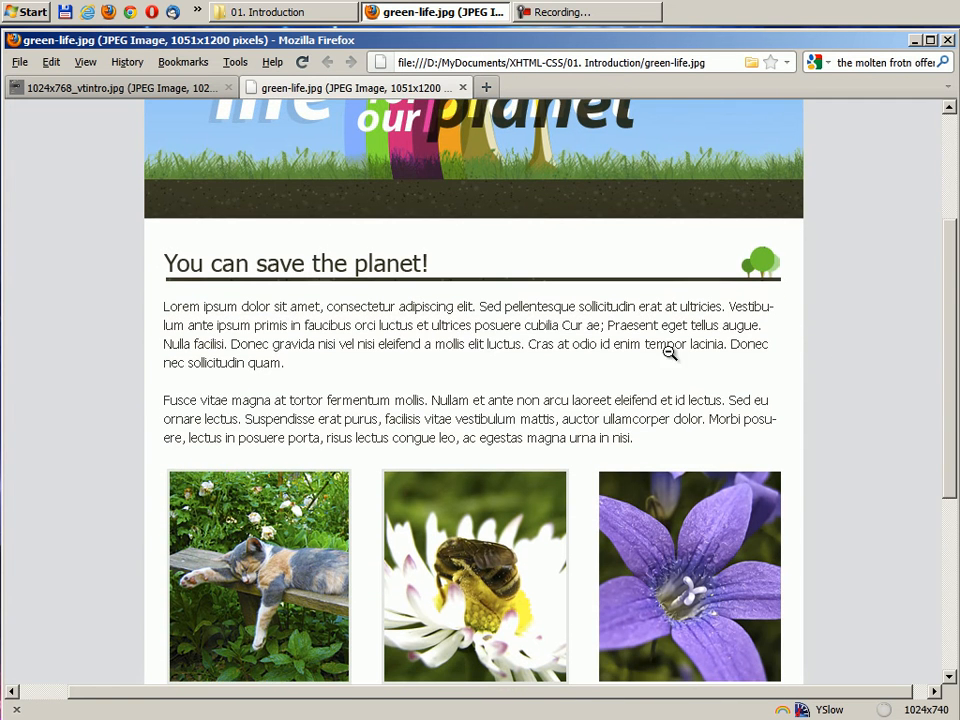
mouse_move(622, 276)
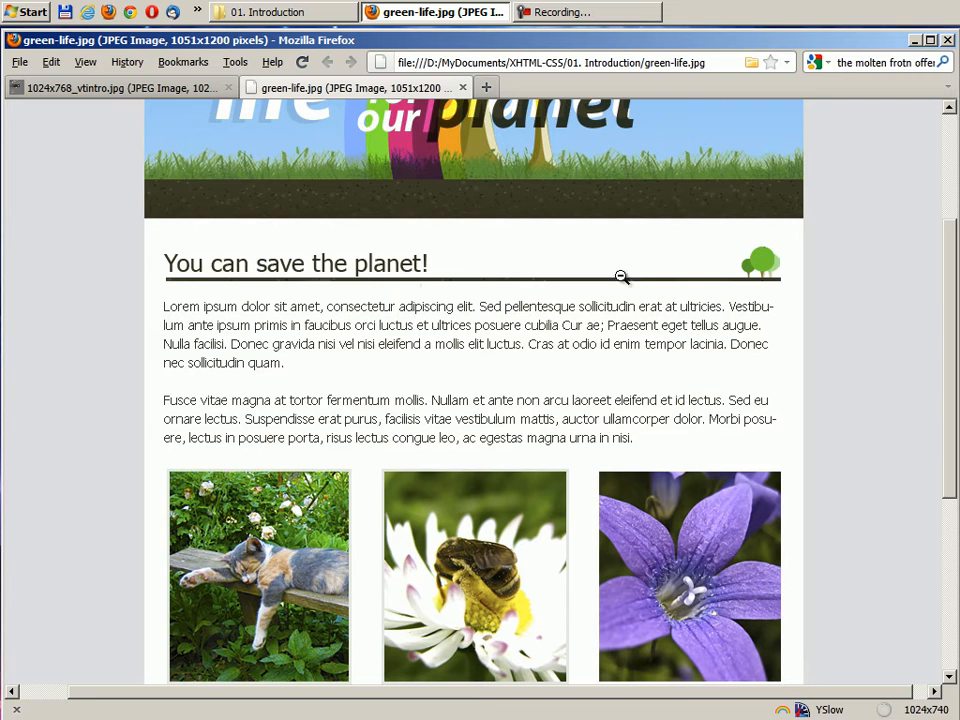
mouse_move(778, 276)
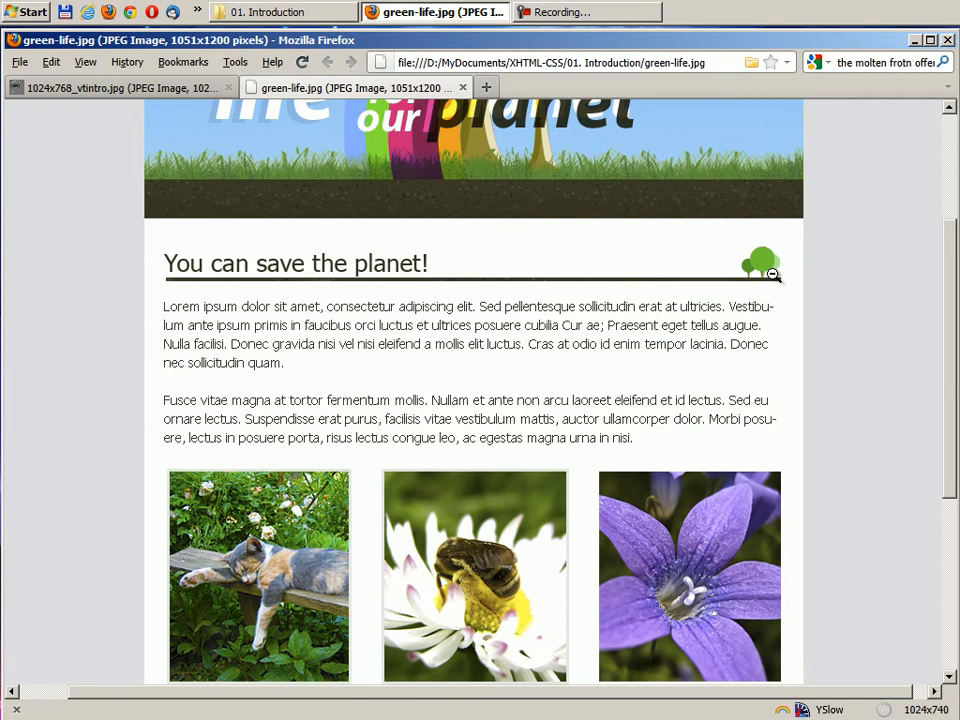
mouse_move(896, 328)
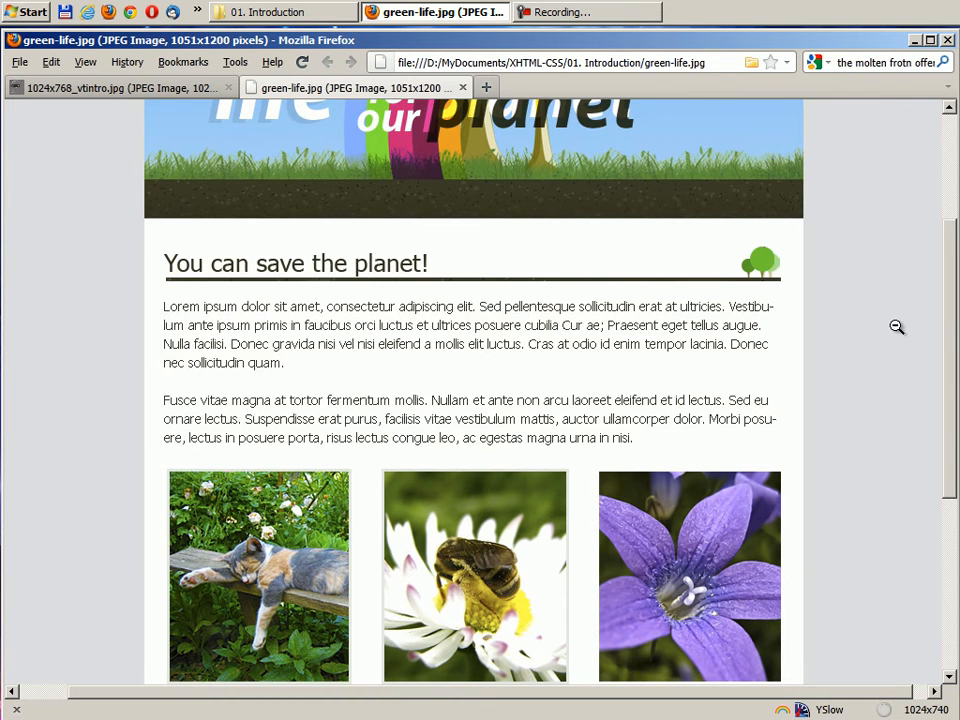
scroll(down, 3)
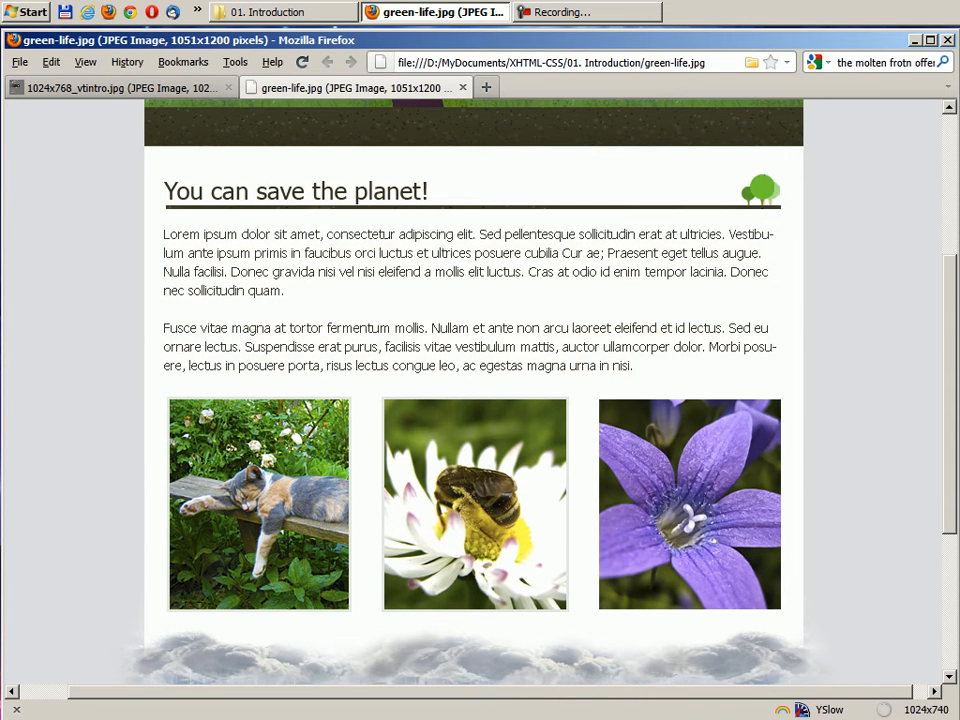
scroll(down, 3)
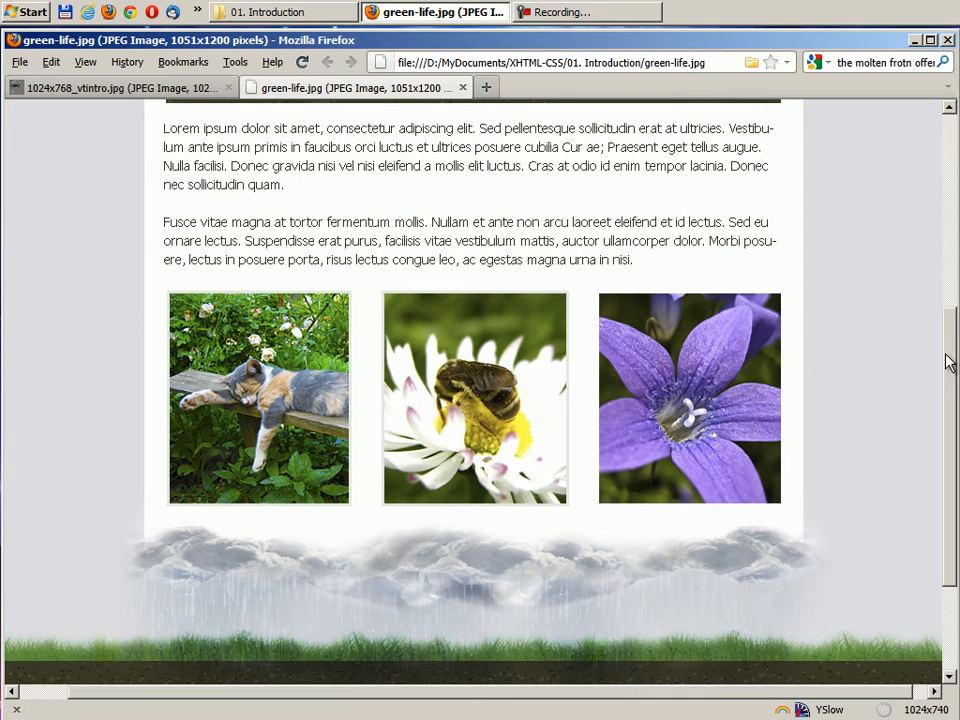
mouse_move(338, 374)
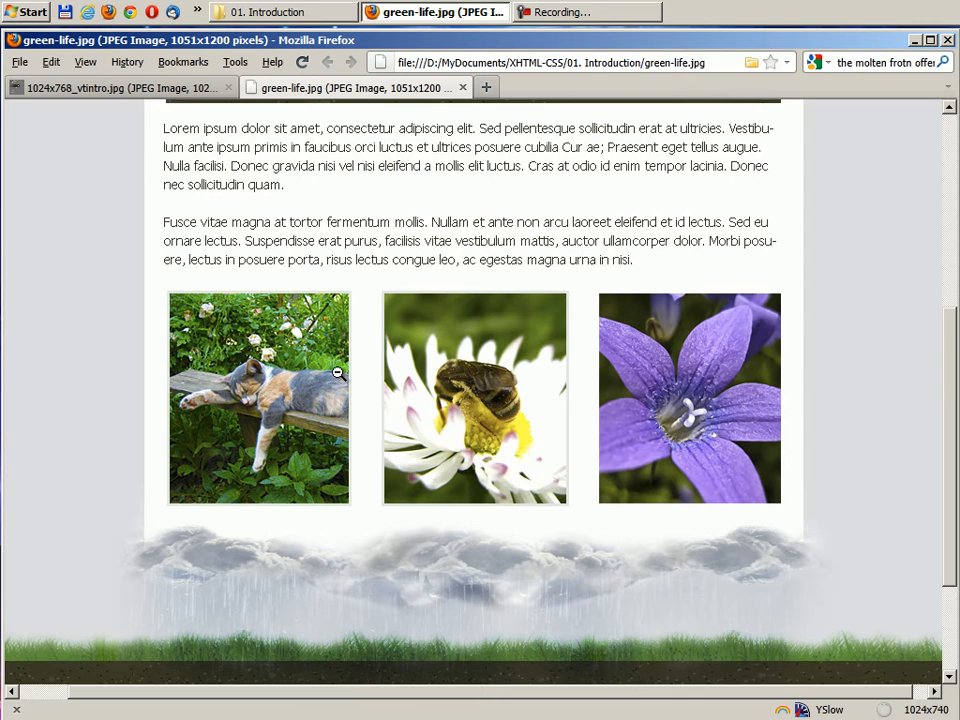
mouse_move(324, 378)
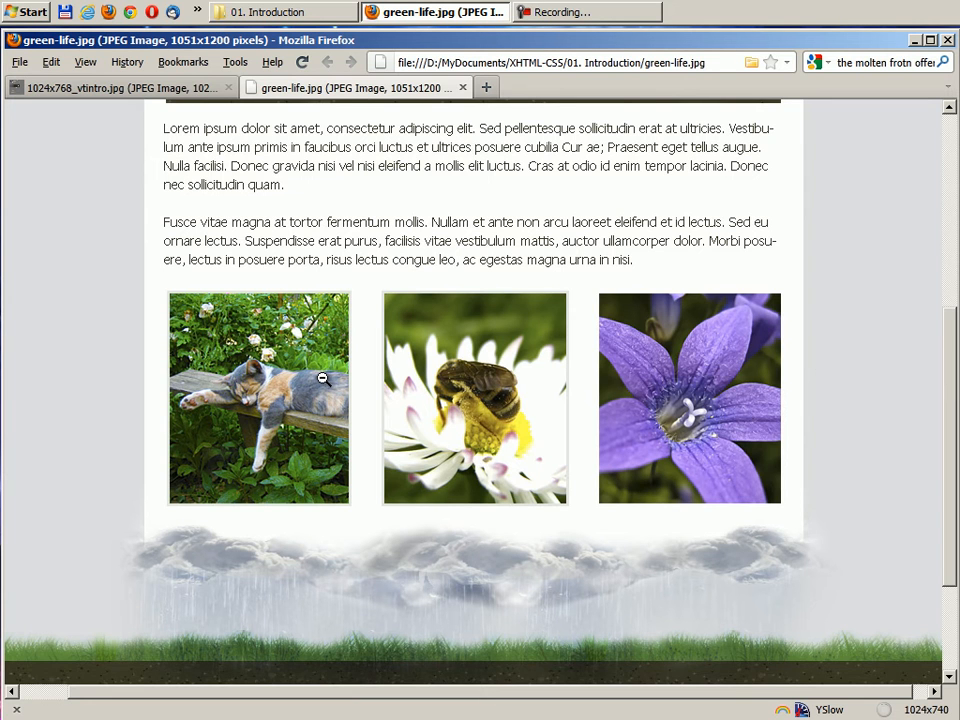
mouse_move(460, 392)
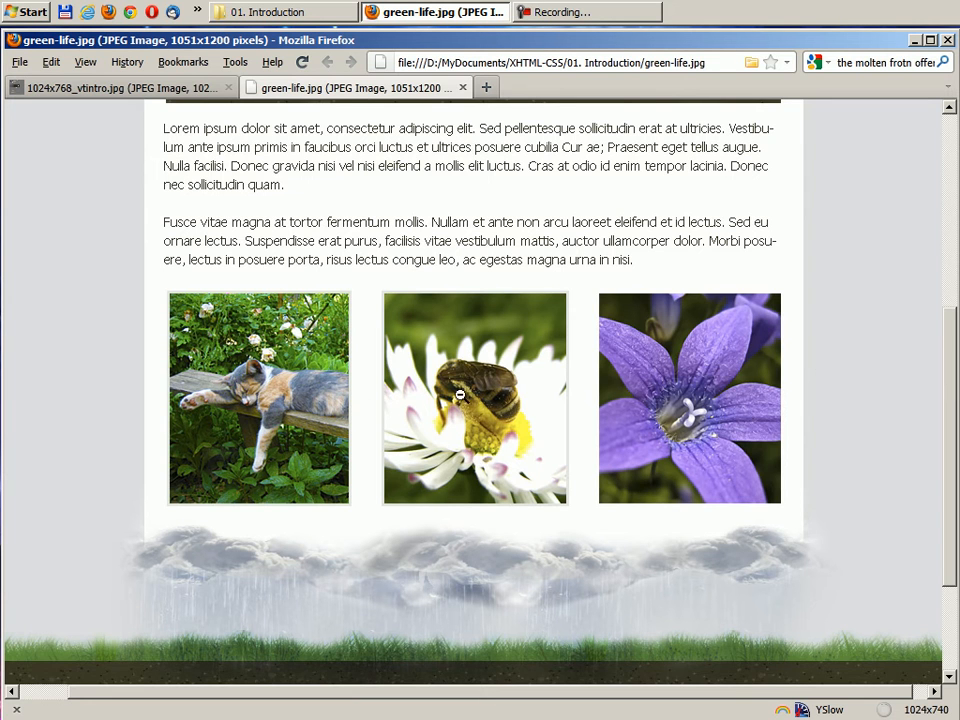
mouse_move(758, 408)
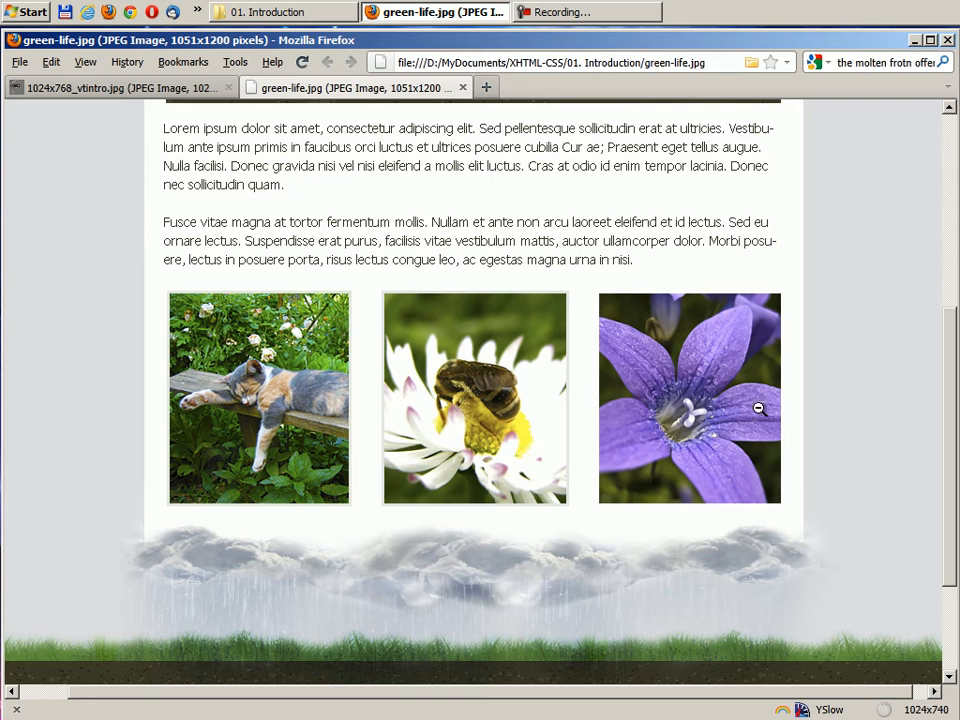
mouse_move(950, 376)
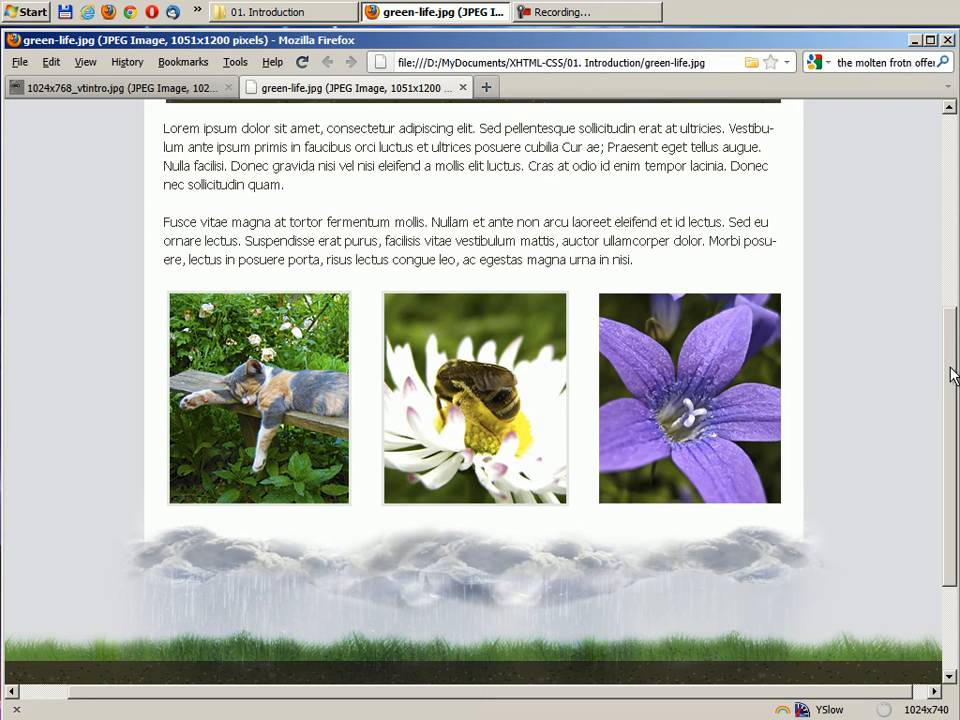
scroll(down, 3)
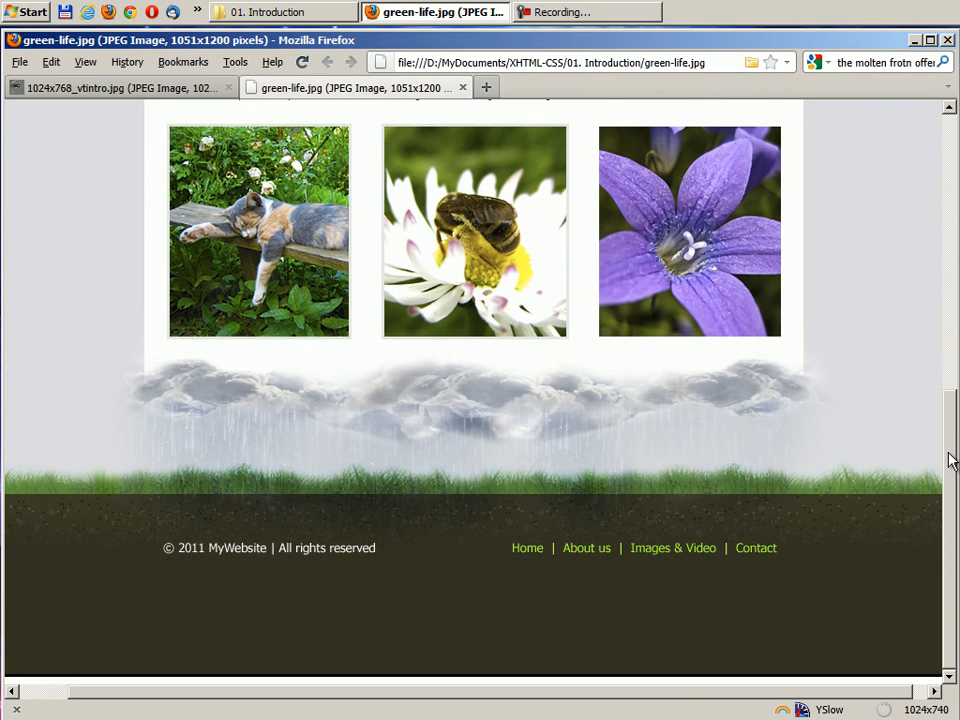
mouse_move(88, 404)
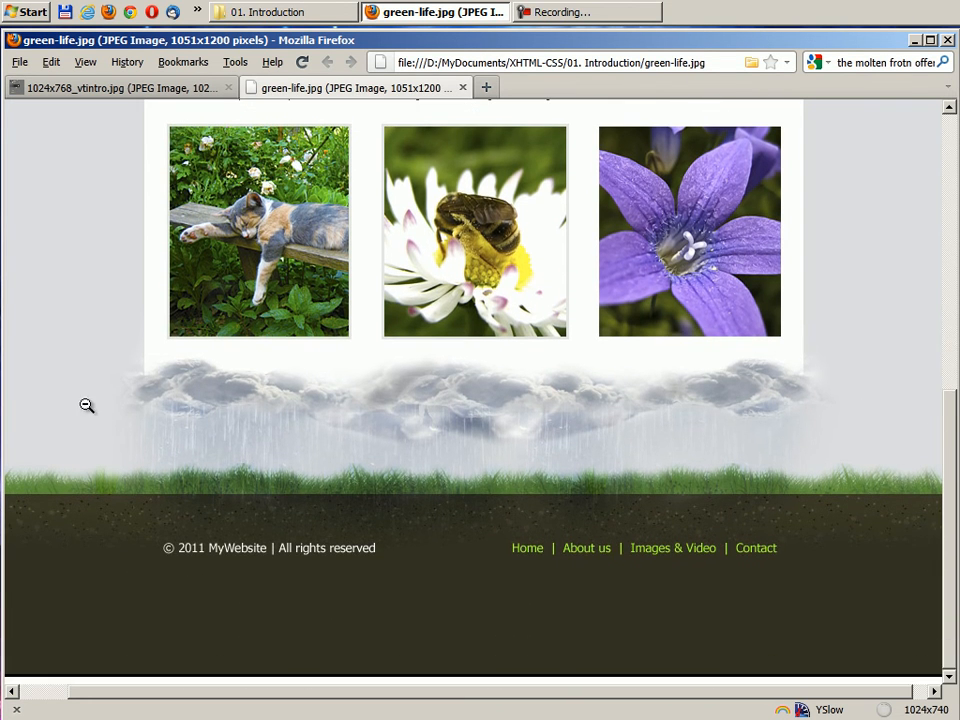
mouse_move(92, 444)
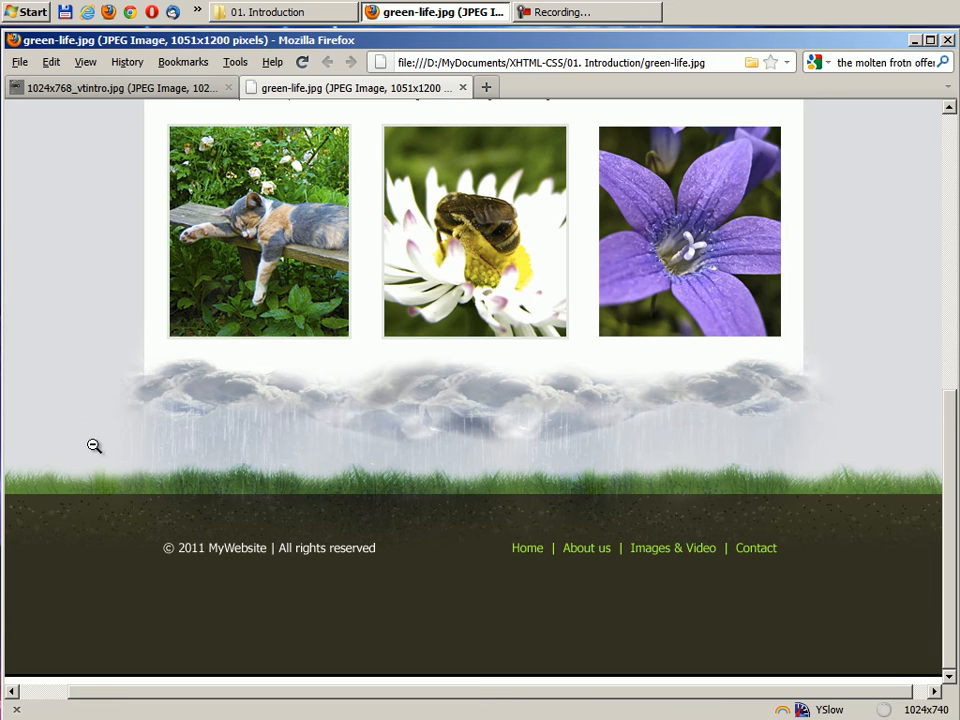
mouse_move(836, 424)
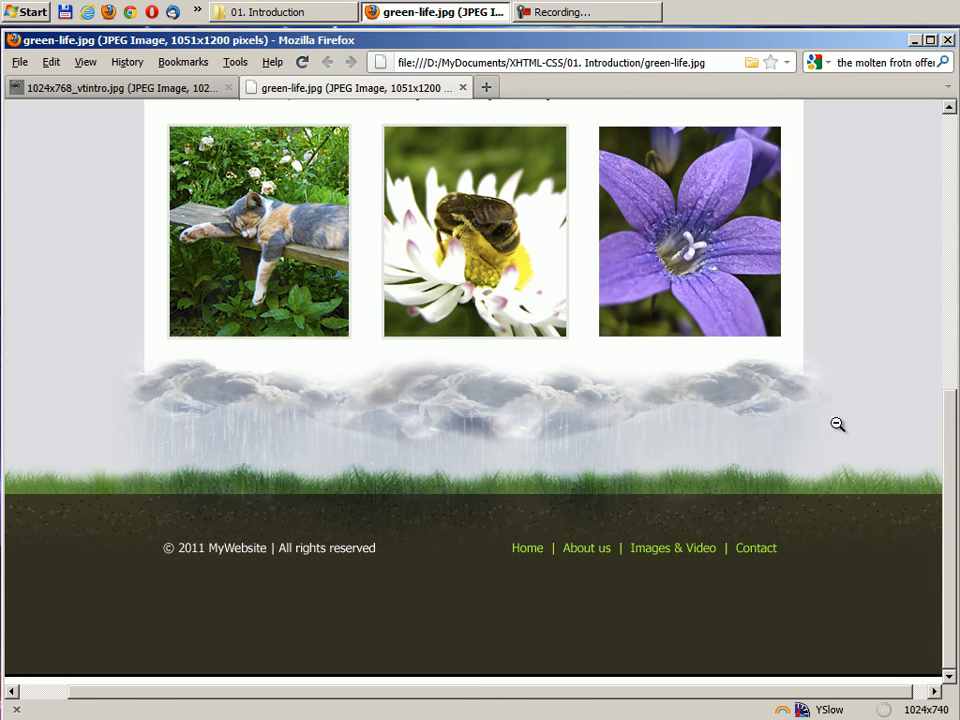
mouse_move(114, 380)
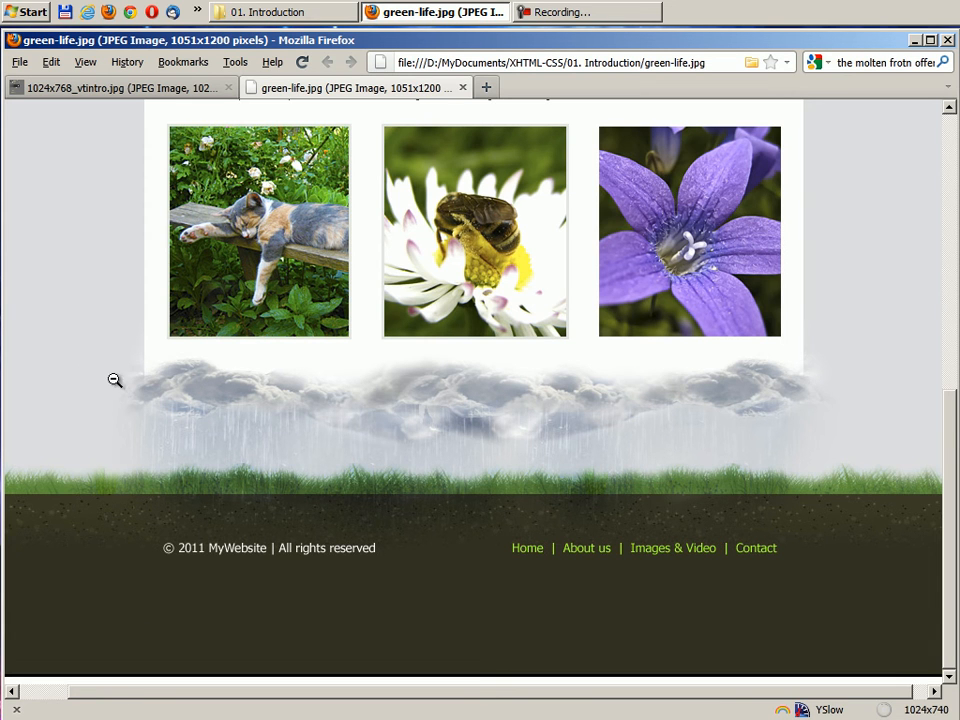
mouse_move(112, 532)
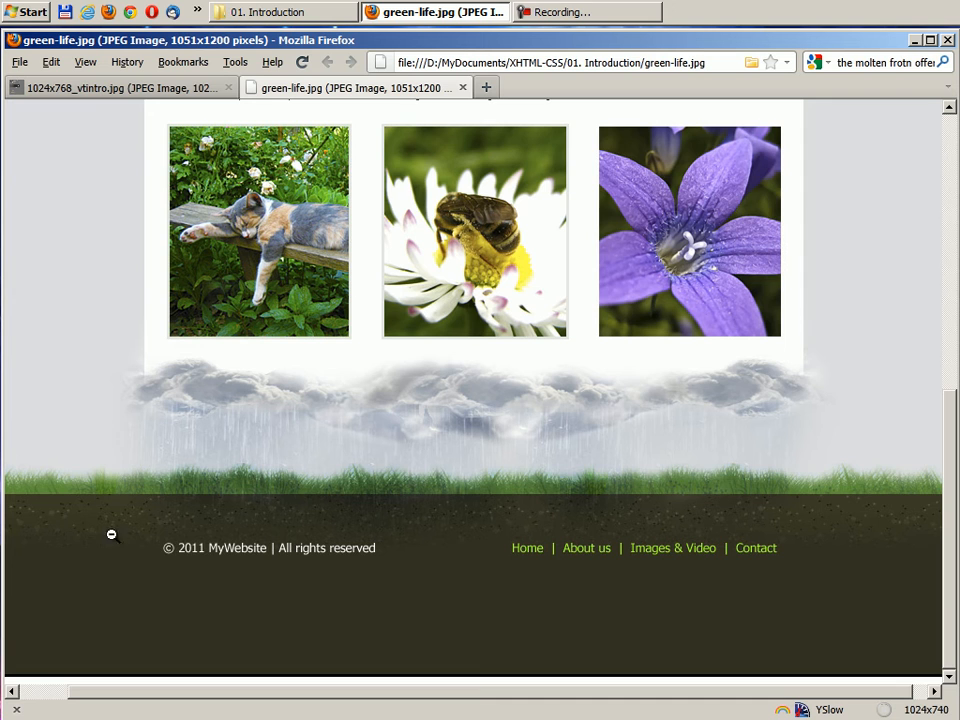
mouse_move(226, 558)
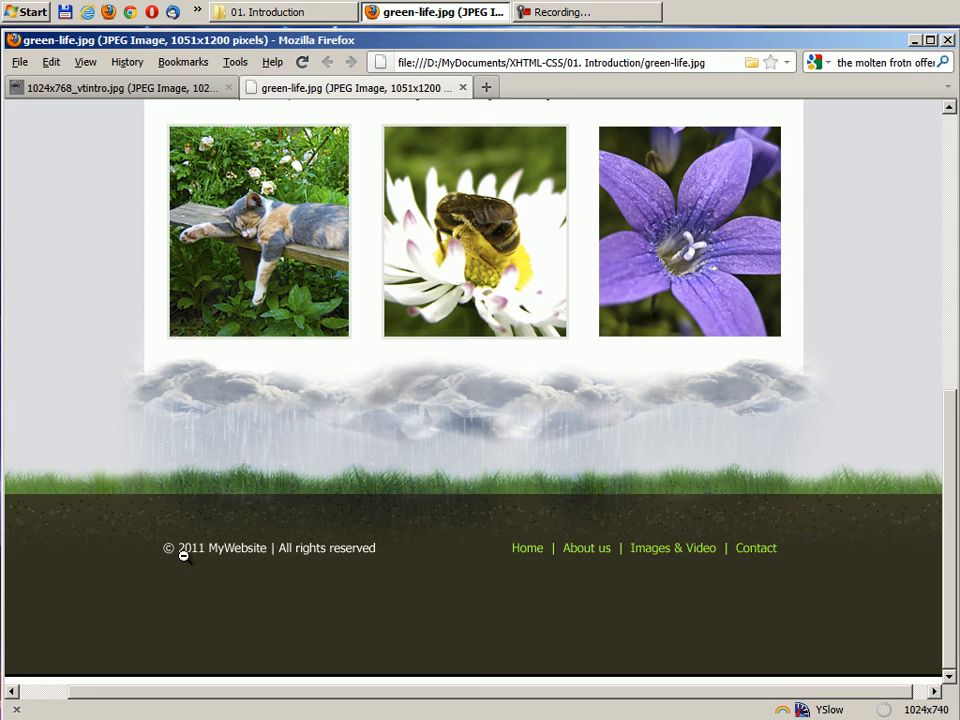
mouse_move(318, 556)
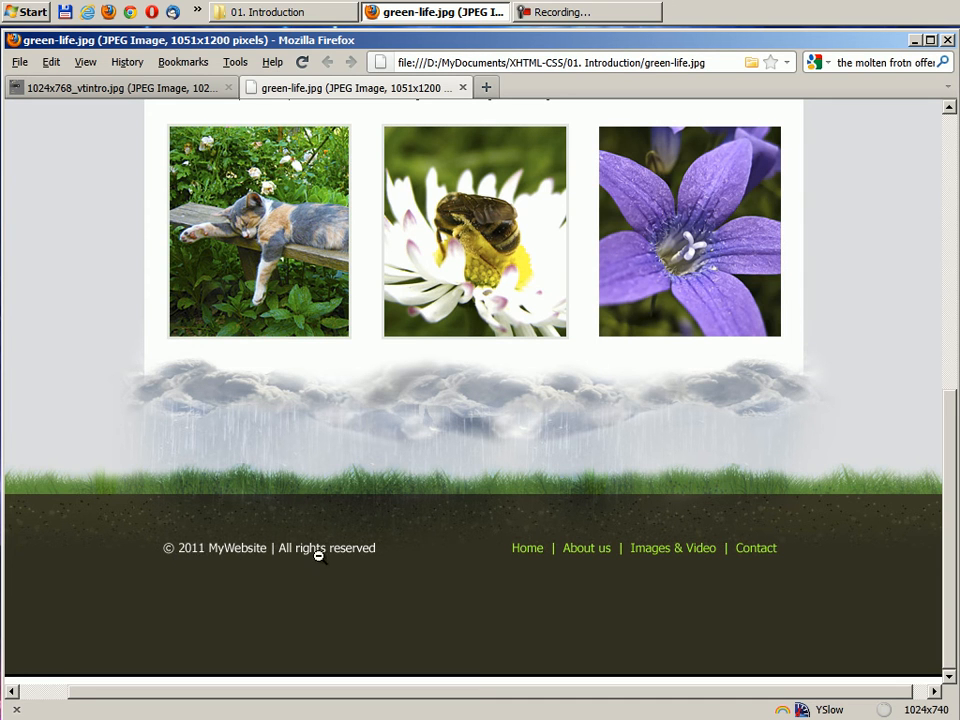
mouse_move(584, 556)
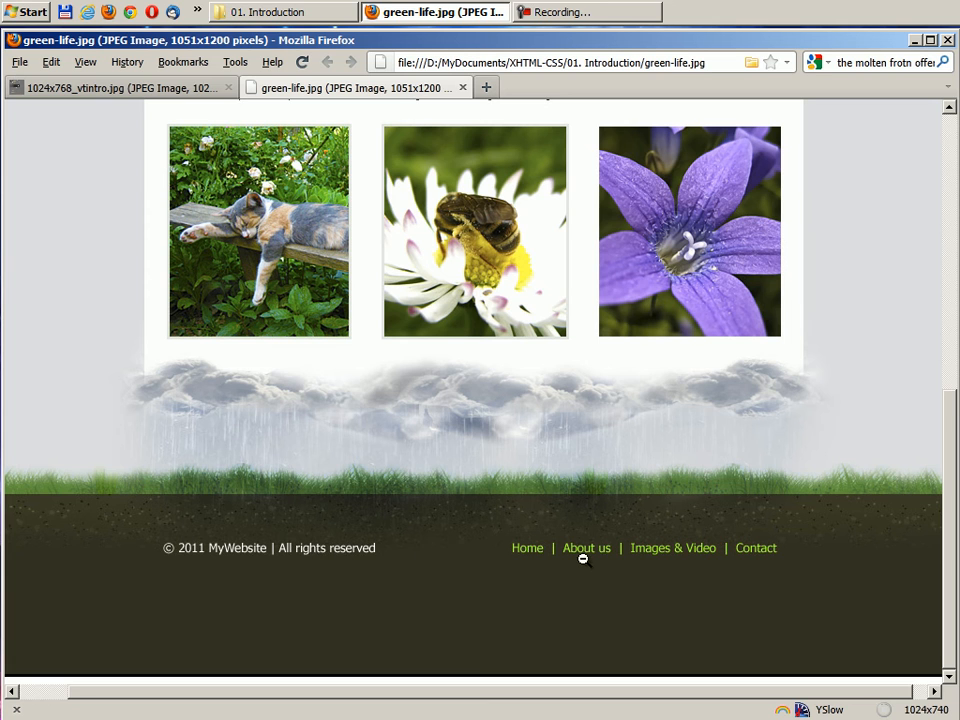
mouse_move(528, 554)
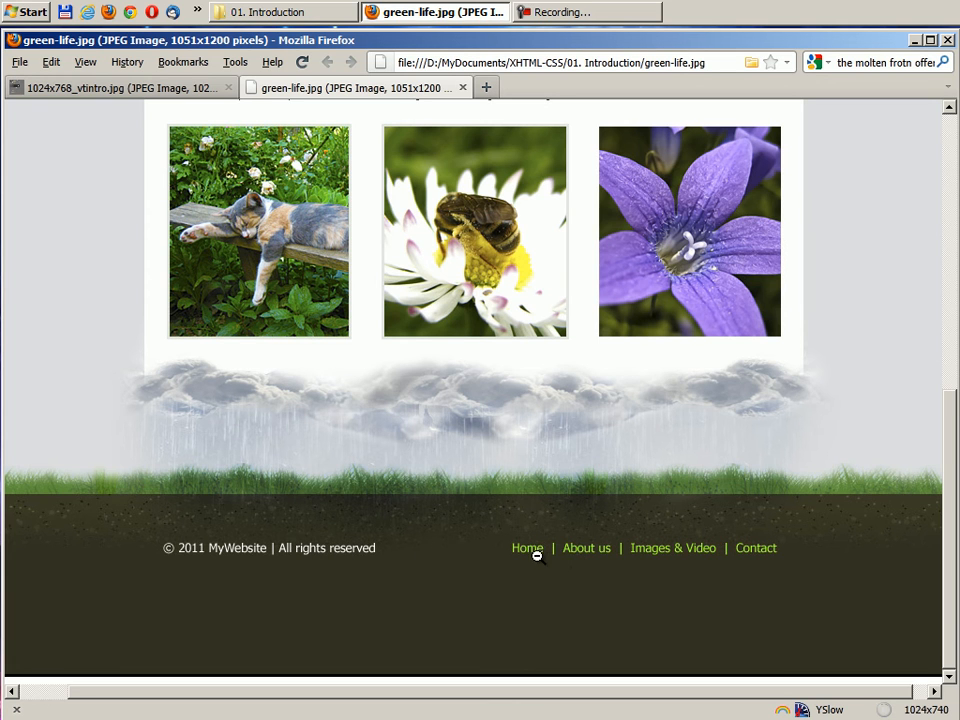
mouse_move(772, 556)
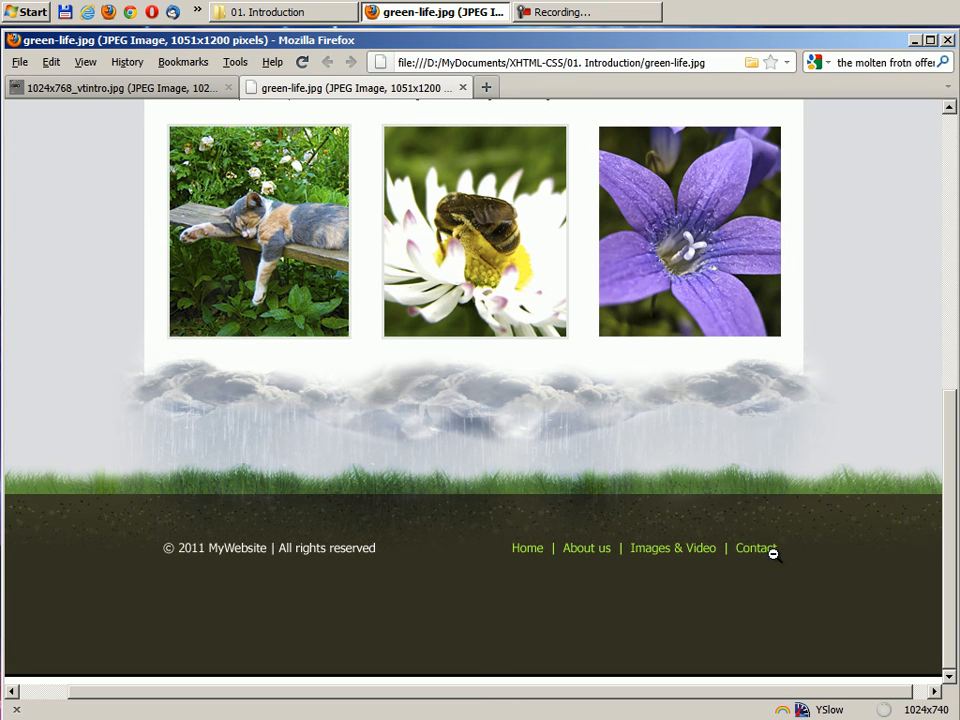
mouse_move(668, 556)
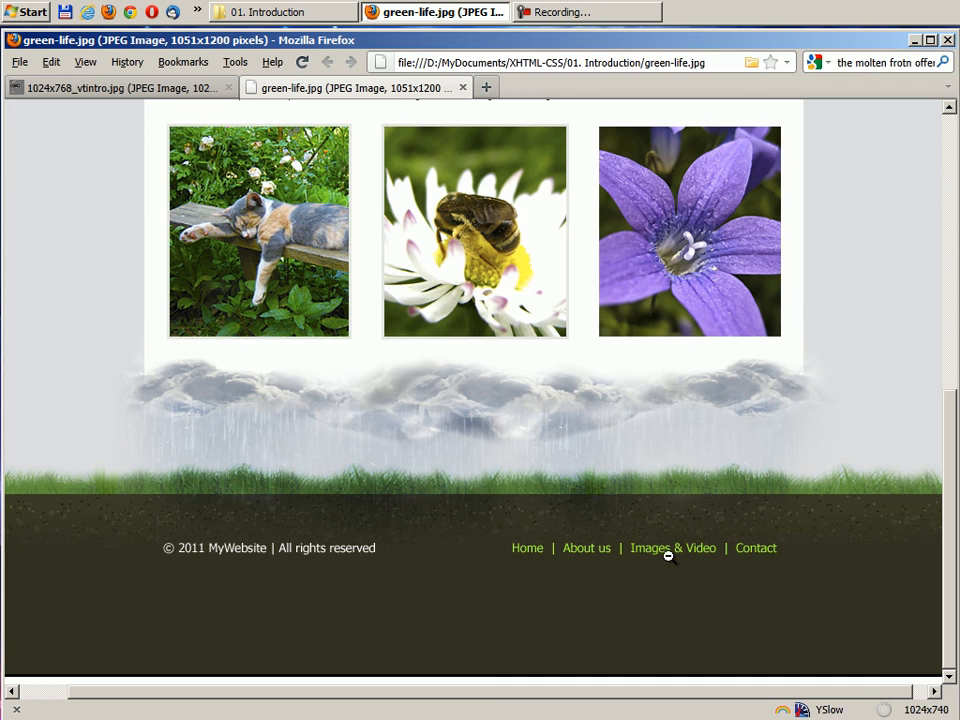
mouse_move(532, 568)
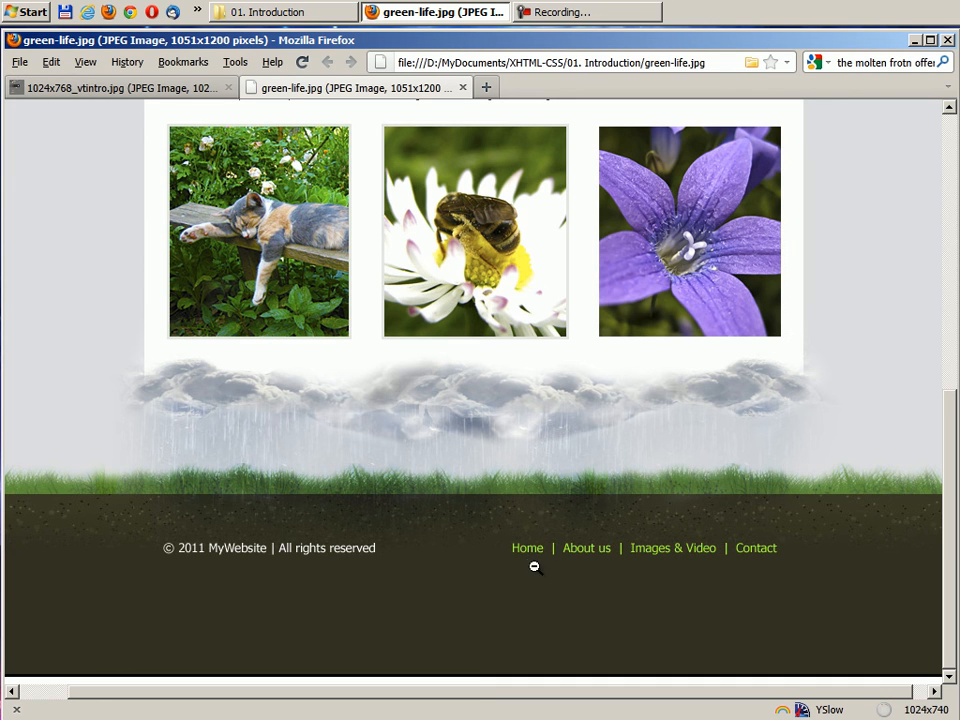
mouse_move(528, 560)
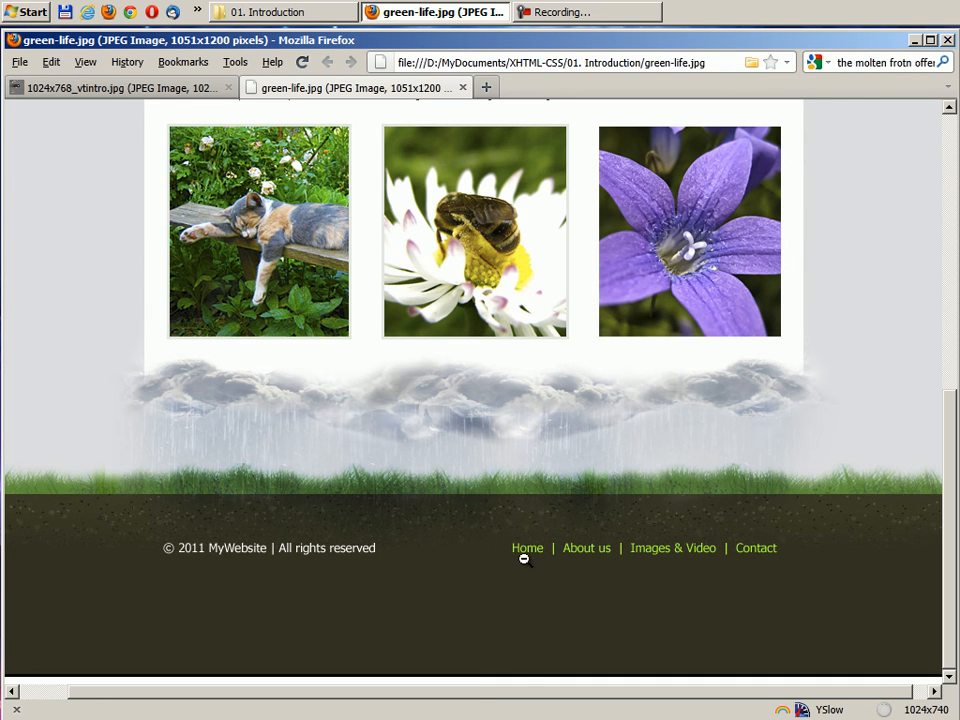
mouse_move(688, 558)
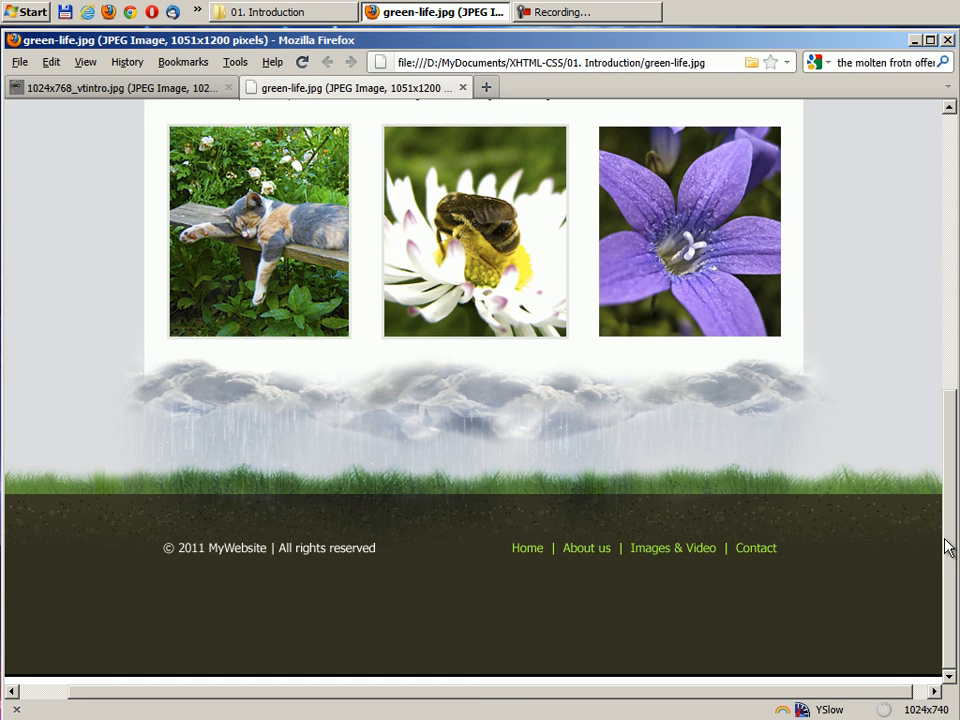
scroll(up, 3)
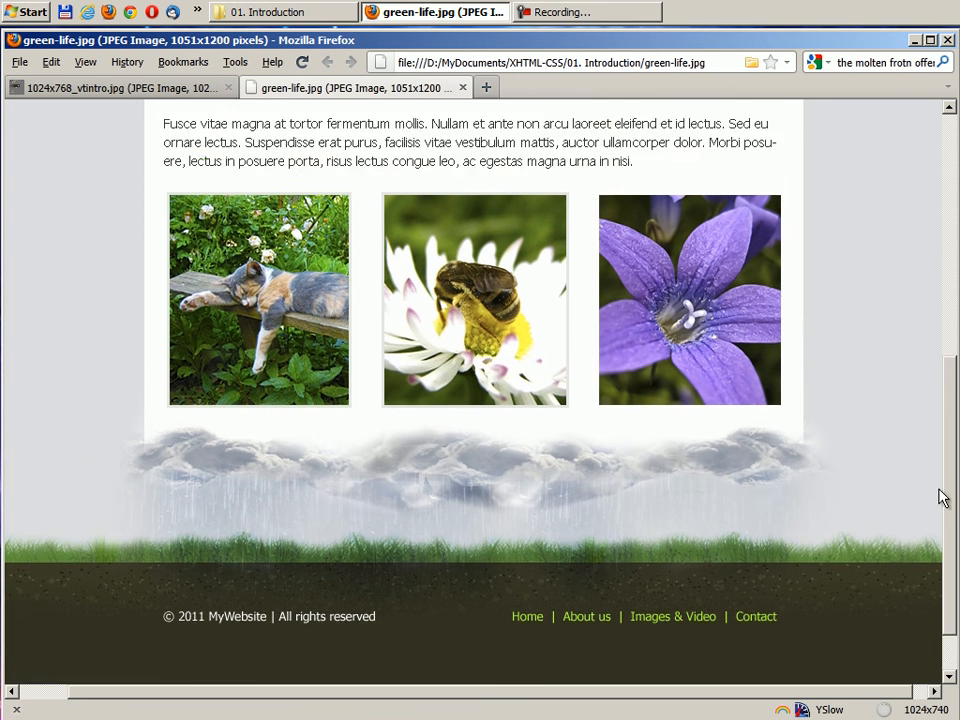
scroll(up, 3)
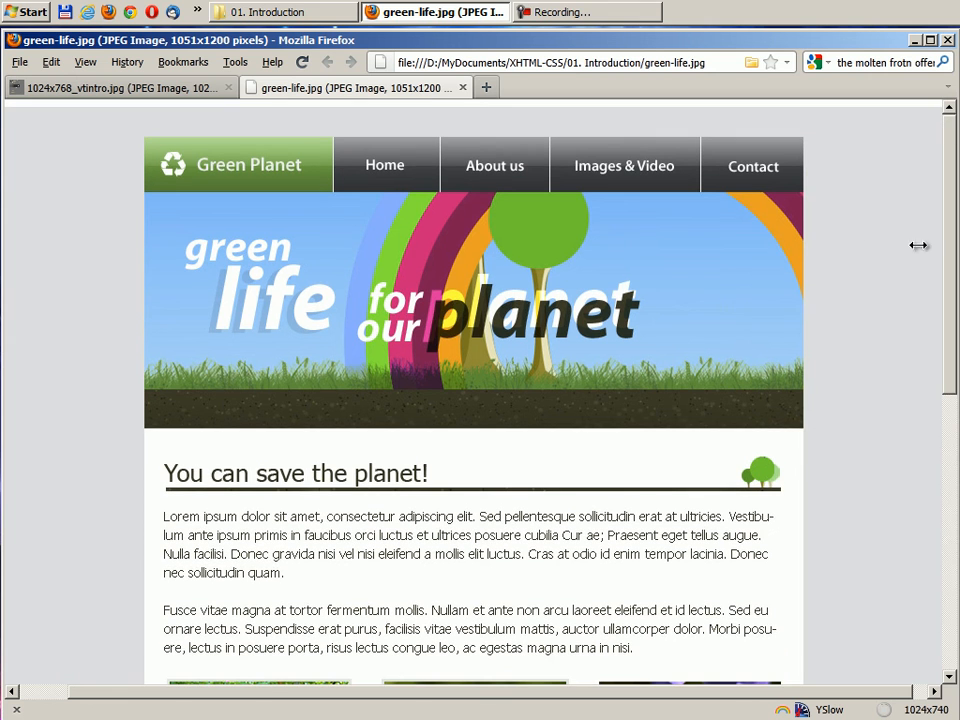
mouse_move(836, 204)
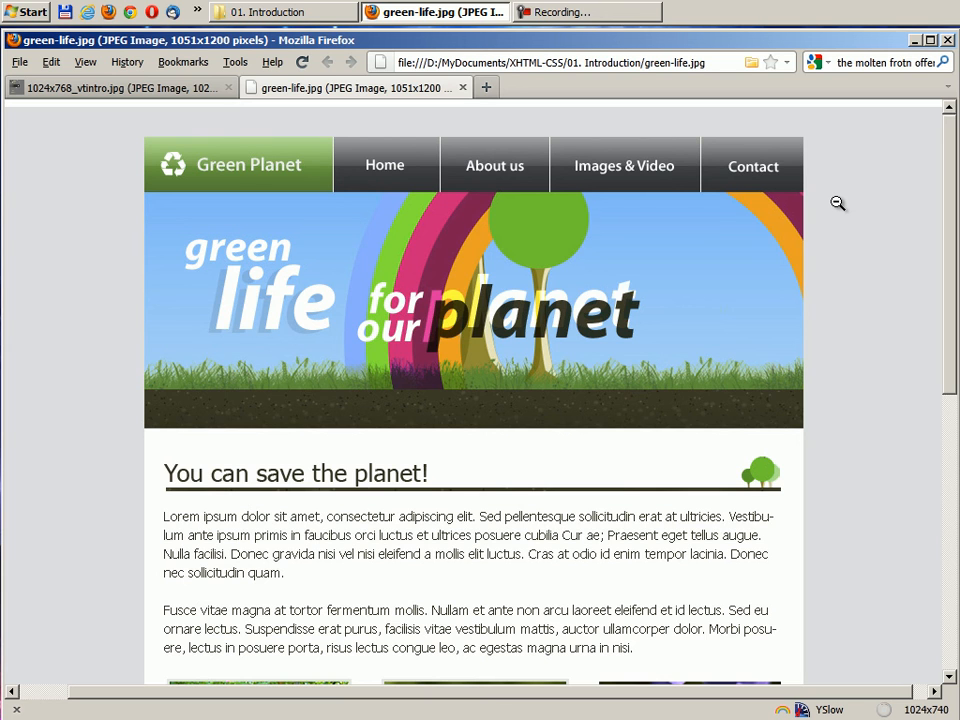
mouse_move(876, 264)
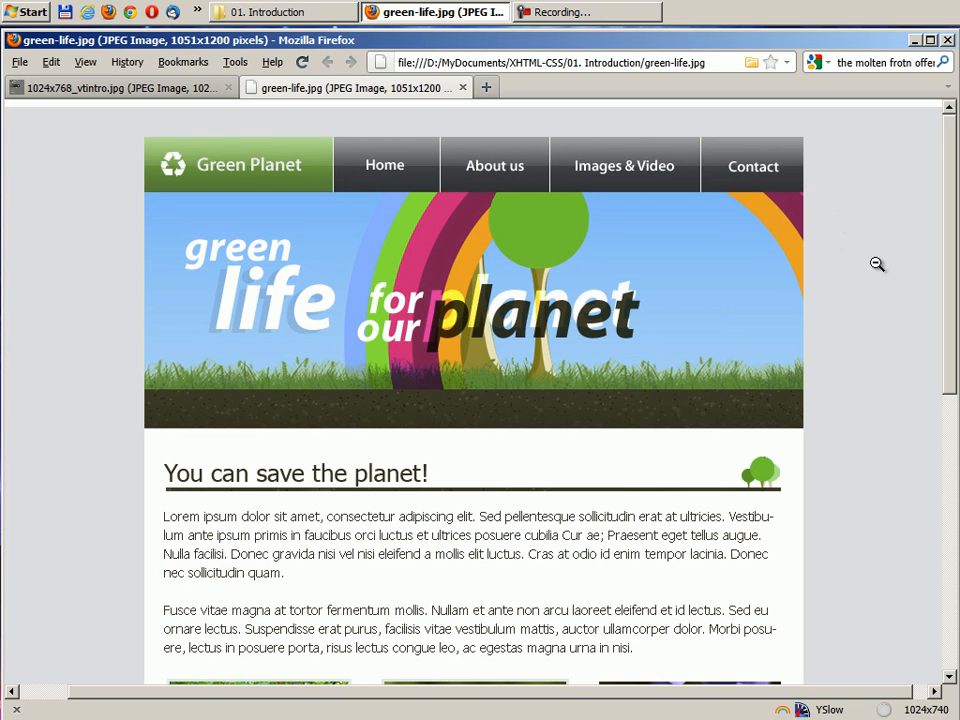